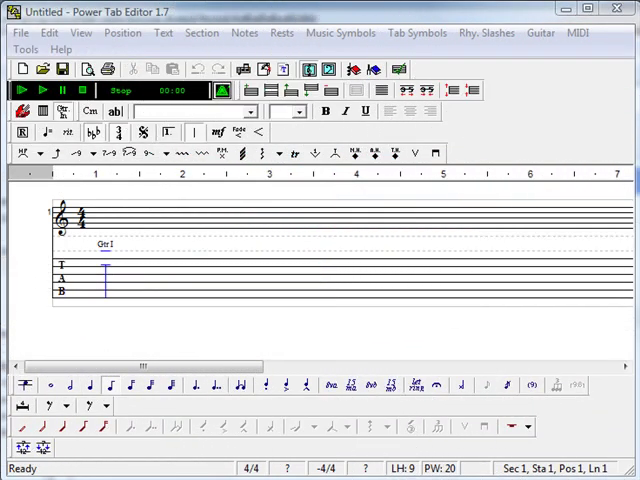
mouse_move(252, 138)
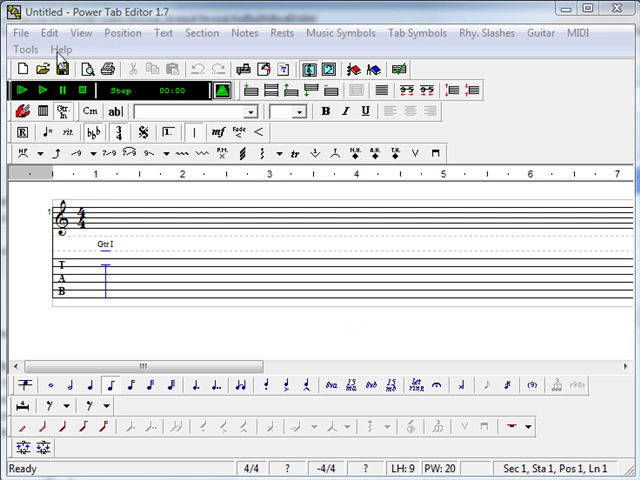
Step: Check the About box and glance at the Music Symbols menu without changing anything
click(64, 48)
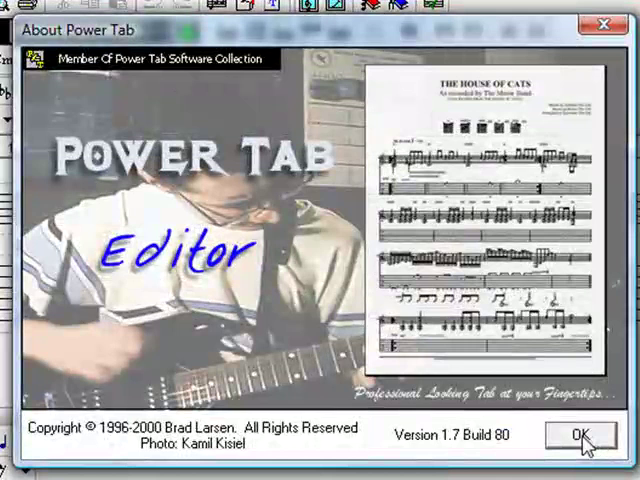
mouse_move(436, 448)
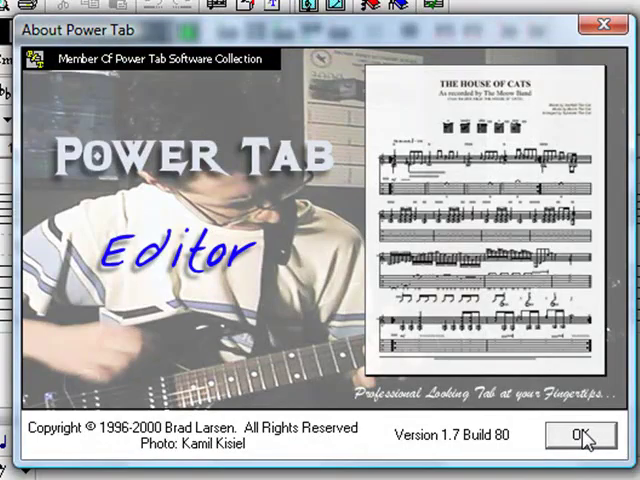
click(596, 436)
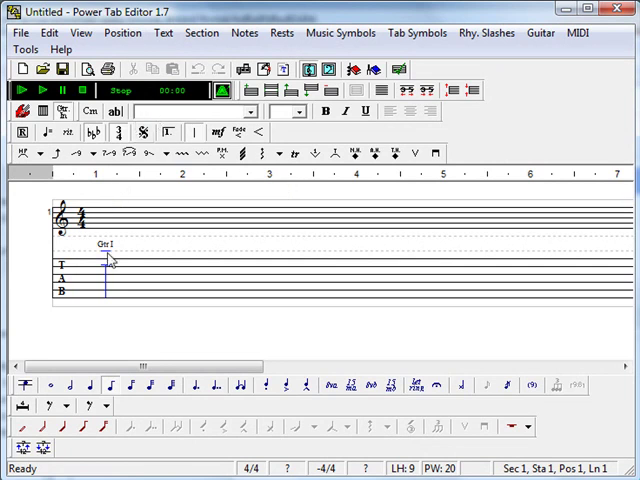
mouse_move(176, 284)
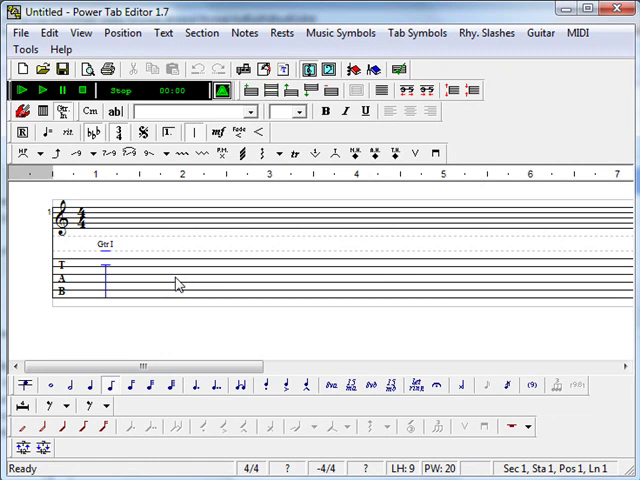
mouse_move(90, 244)
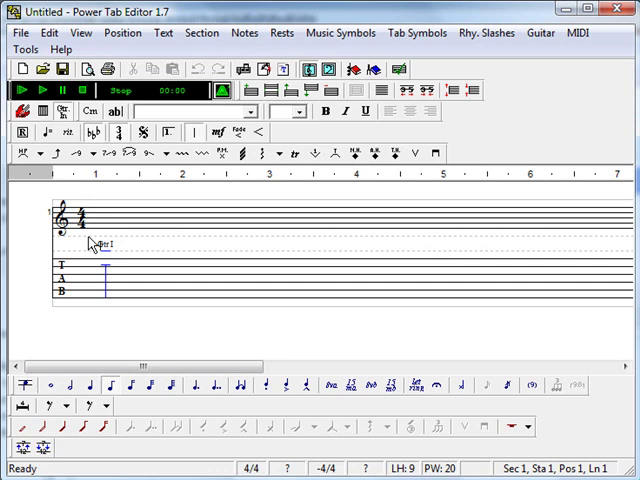
mouse_move(406, 260)
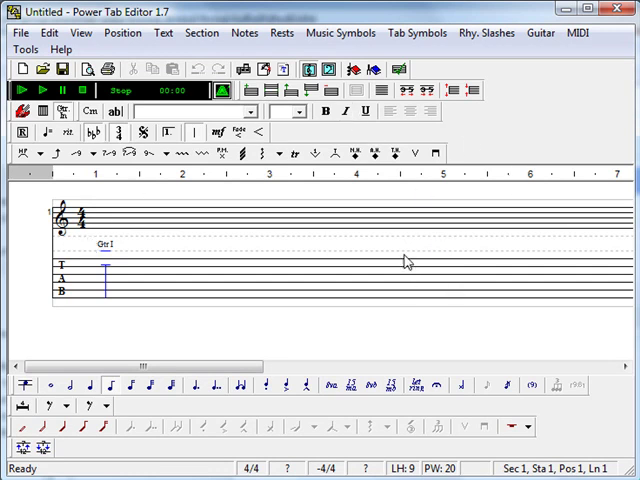
mouse_move(322, 320)
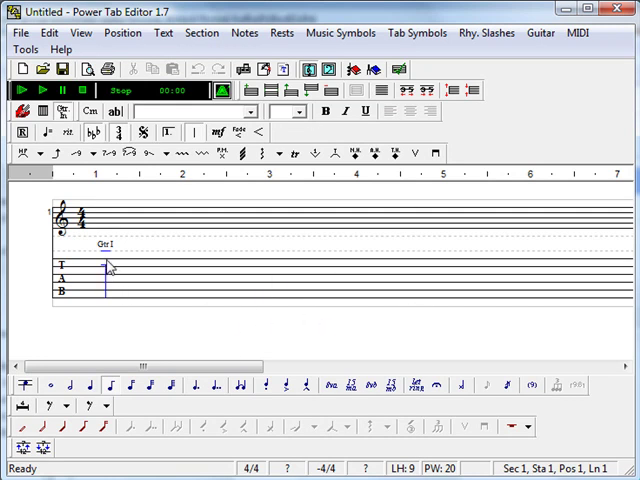
mouse_move(150, 284)
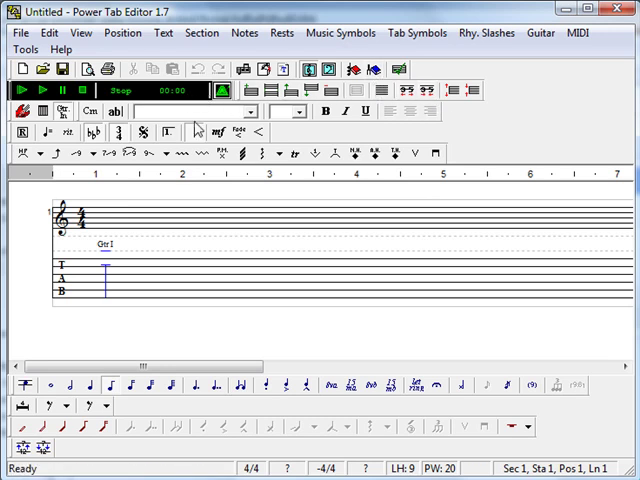
mouse_move(184, 108)
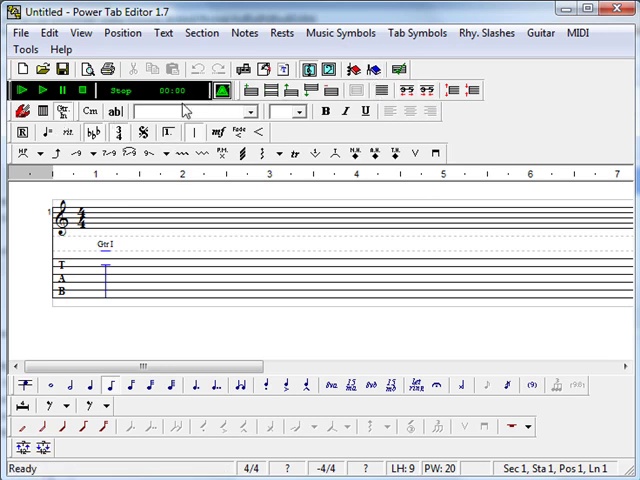
click(340, 32)
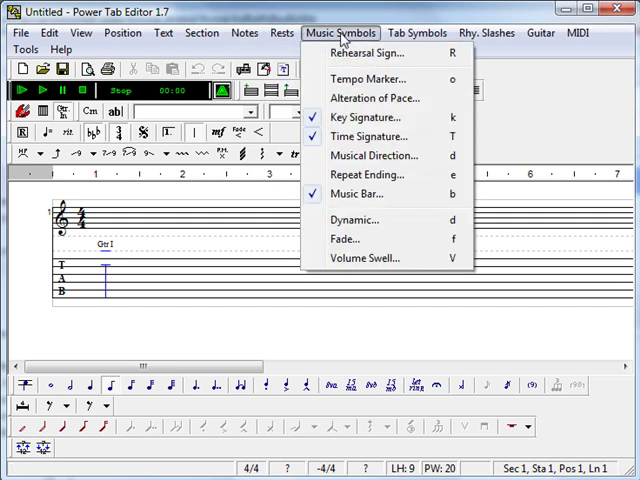
click(164, 32)
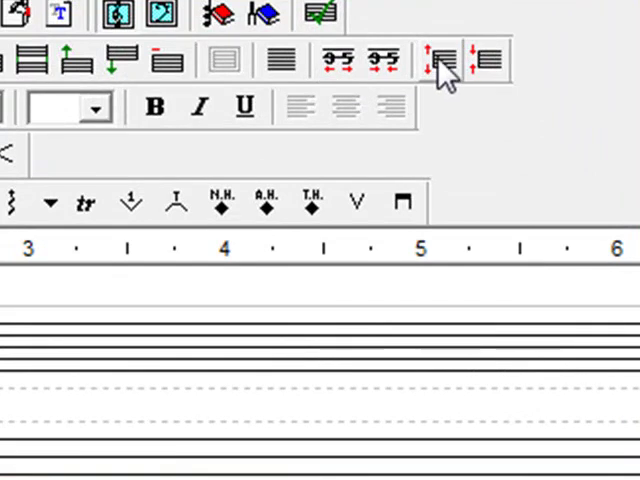
mouse_move(444, 120)
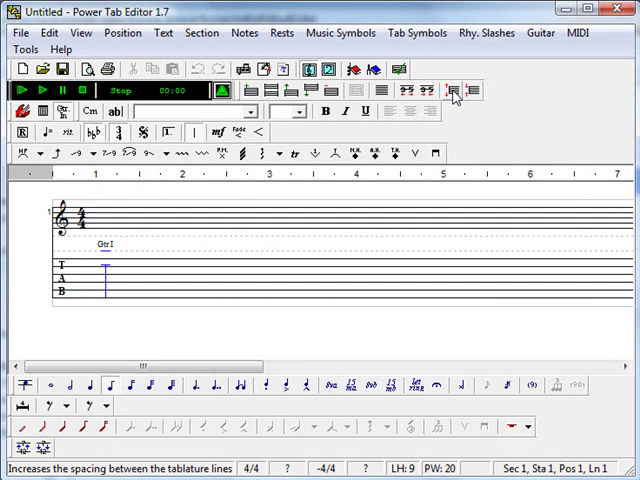
Step: Raise the tab line spacing twice, from 9 to 13, making the staff taller
click(454, 92)
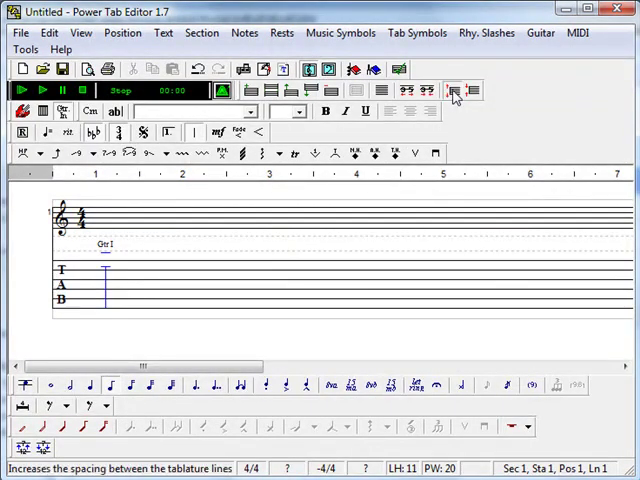
click(456, 90)
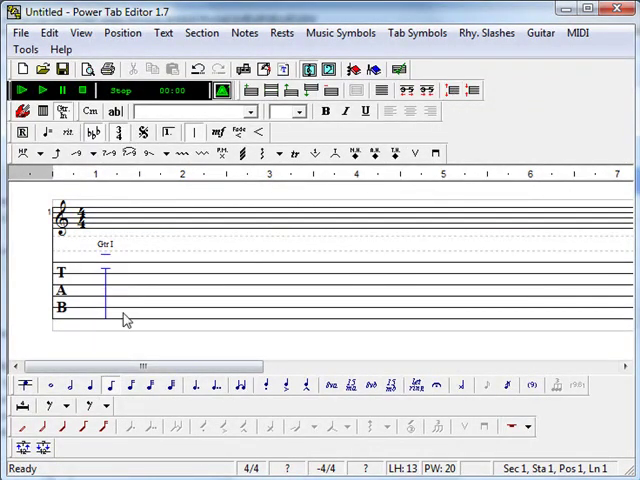
mouse_move(110, 270)
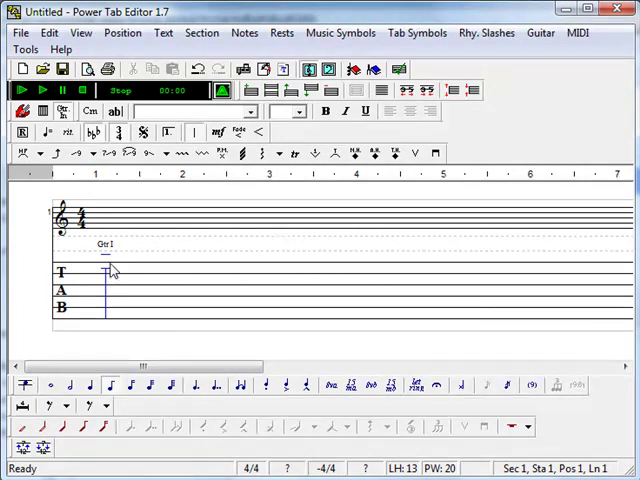
mouse_move(336, 176)
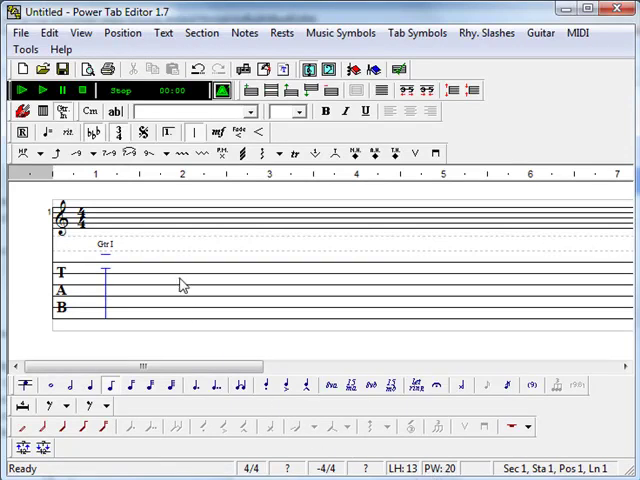
Step: Choose a larger size for the Tablature Font in the Fonts settings and confirm it
click(84, 32)
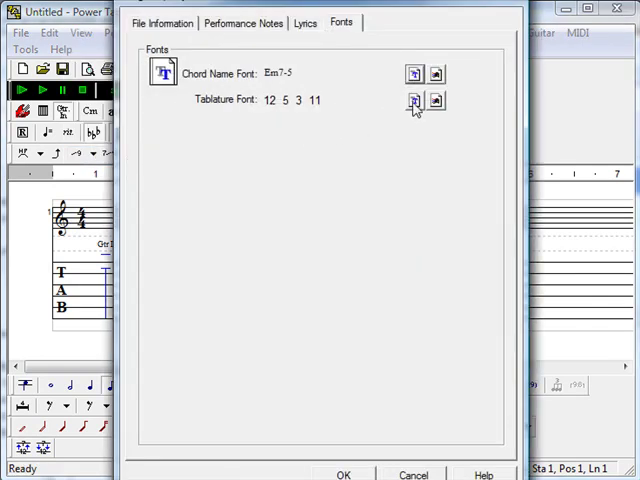
click(410, 102)
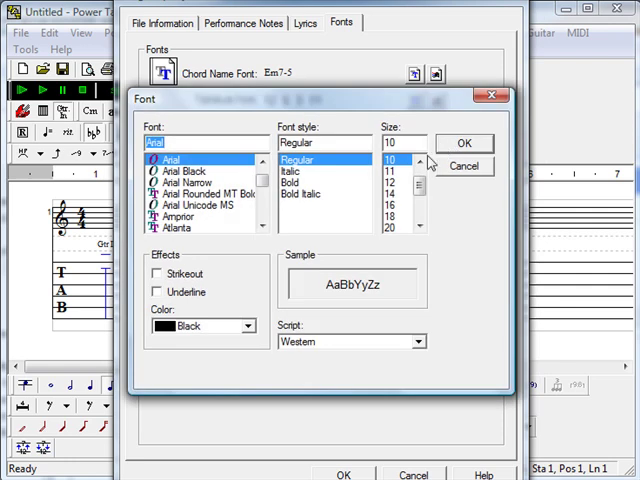
click(420, 160)
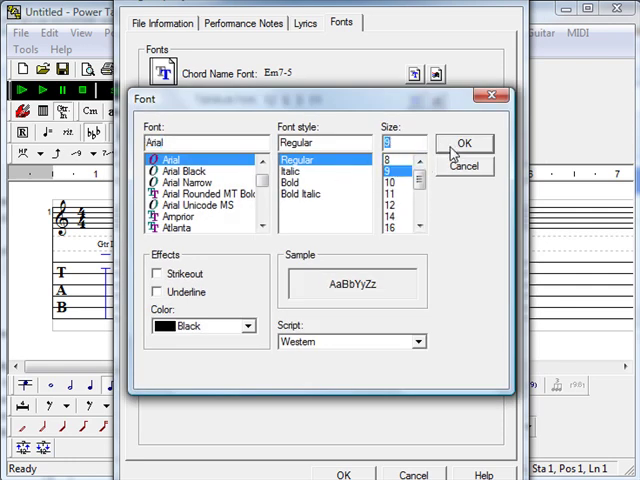
click(464, 144)
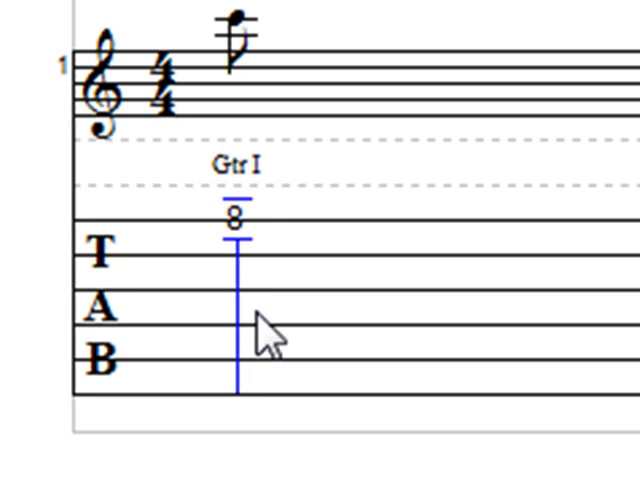
mouse_move(330, 344)
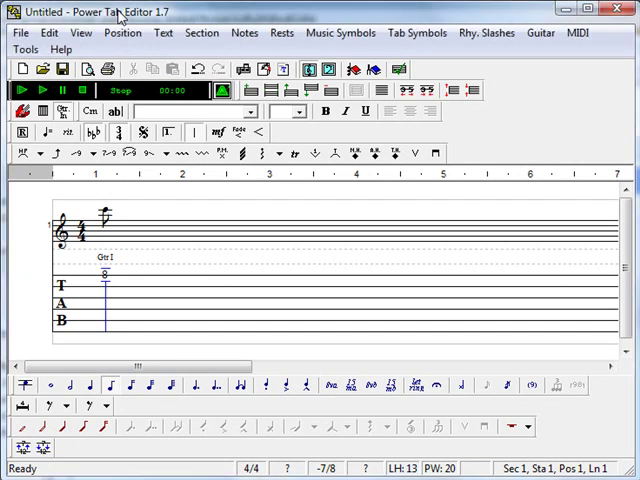
Step: Enter title 'Oh Baby mine - Augmented Lick' and artist 'Chet At...' in File Information
click(82, 32)
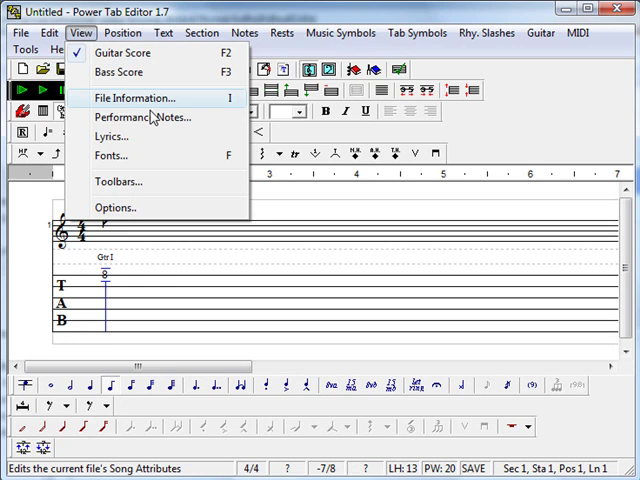
click(136, 96)
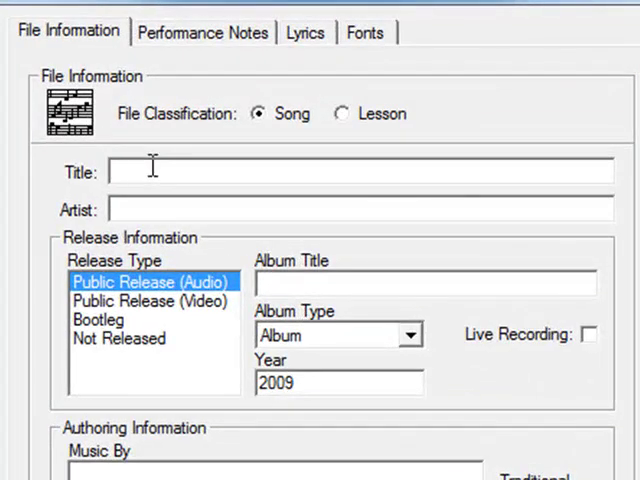
text(Oh Br)
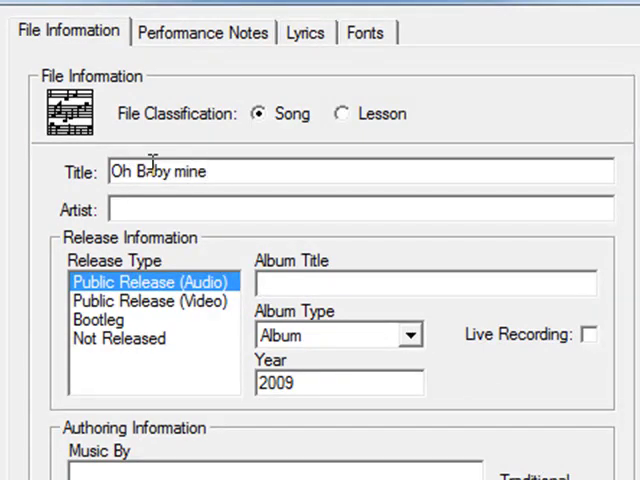
text(-)
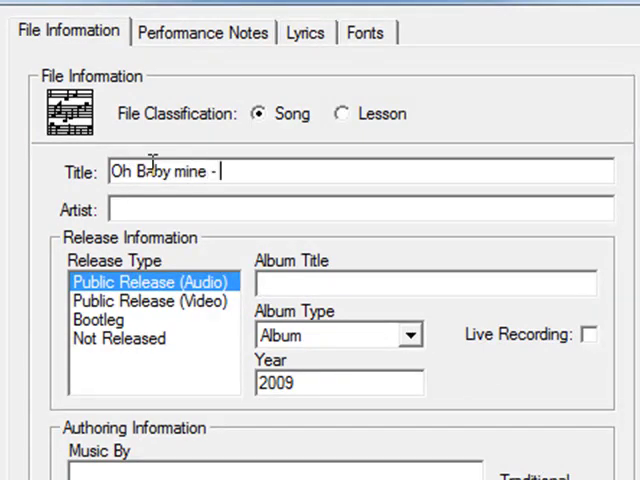
text(Augme)
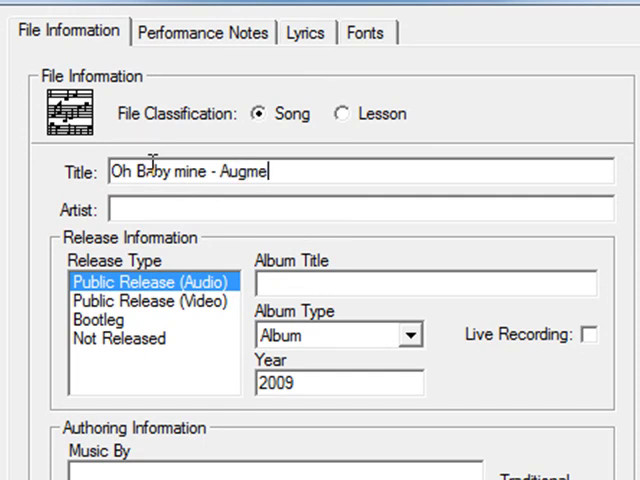
text(nted Lick)
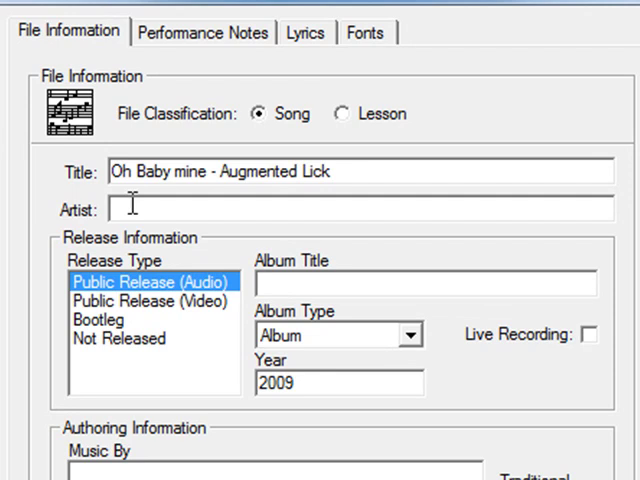
text(Chet At)
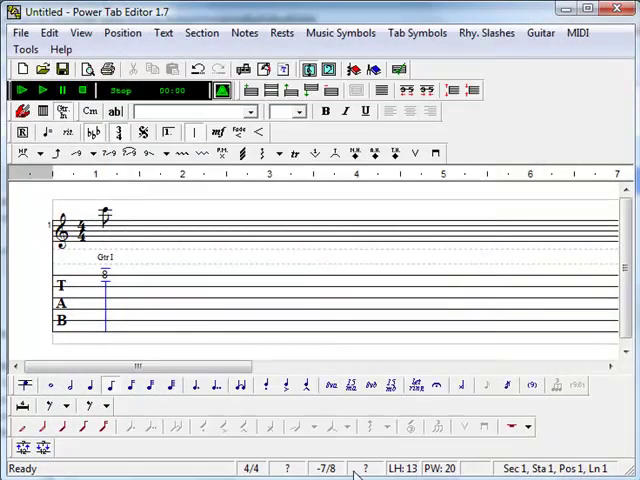
mouse_move(318, 362)
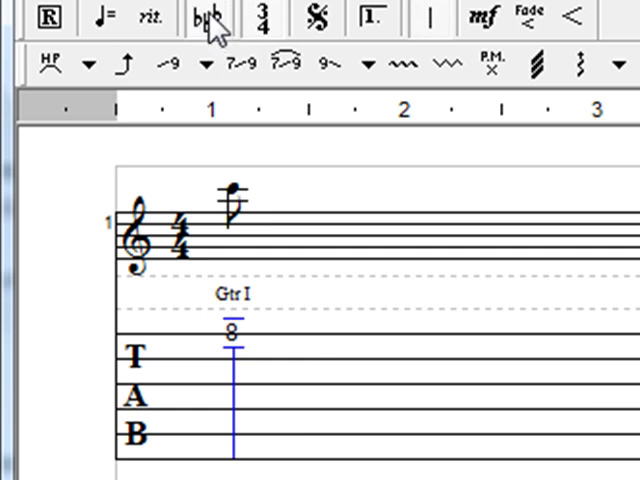
mouse_move(104, 22)
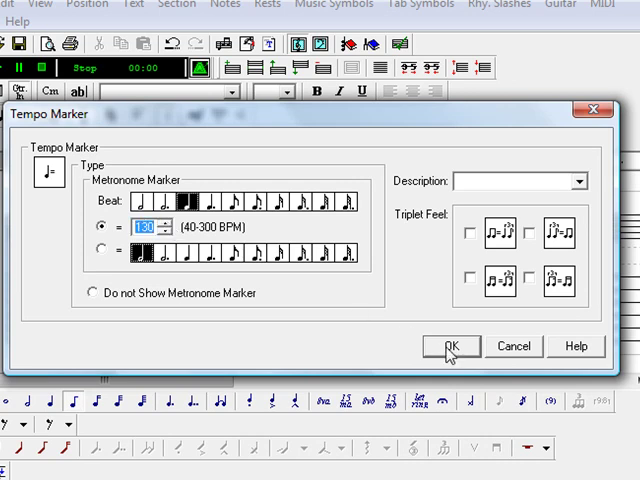
Step: Place a quarter-note 130 BPM tempo marker above the first bar
click(452, 346)
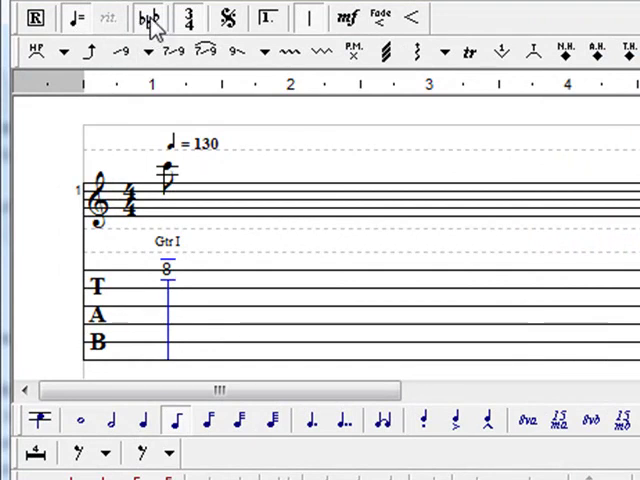
click(148, 18)
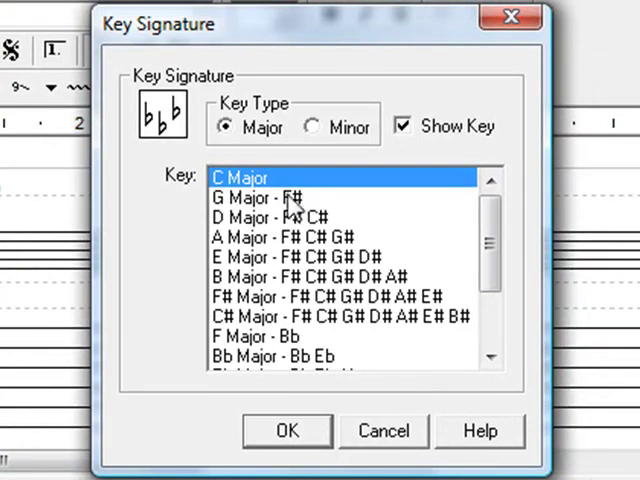
mouse_move(304, 198)
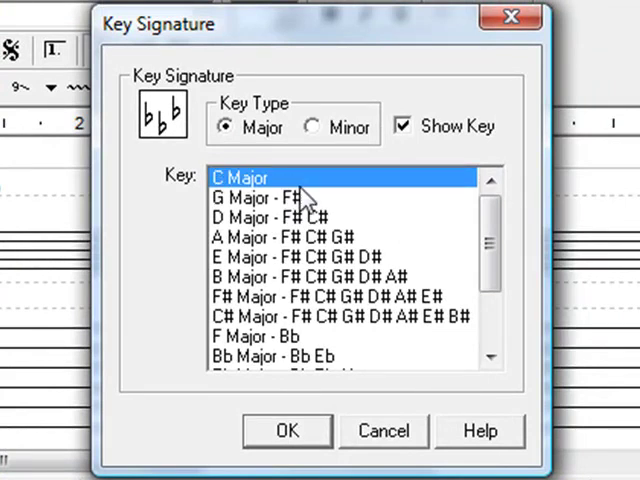
mouse_move(376, 144)
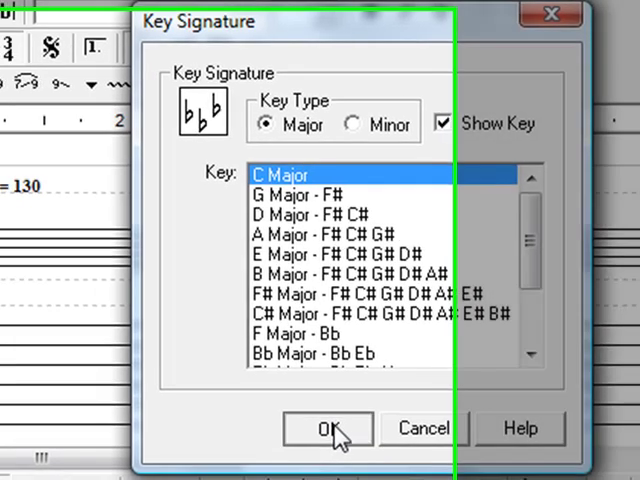
click(328, 428)
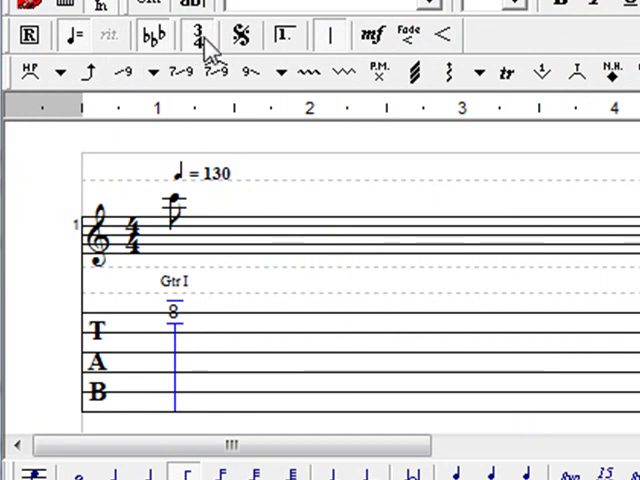
click(196, 36)
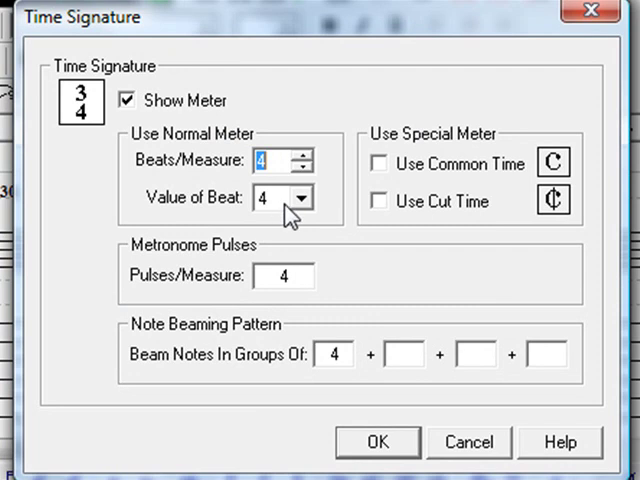
click(372, 440)
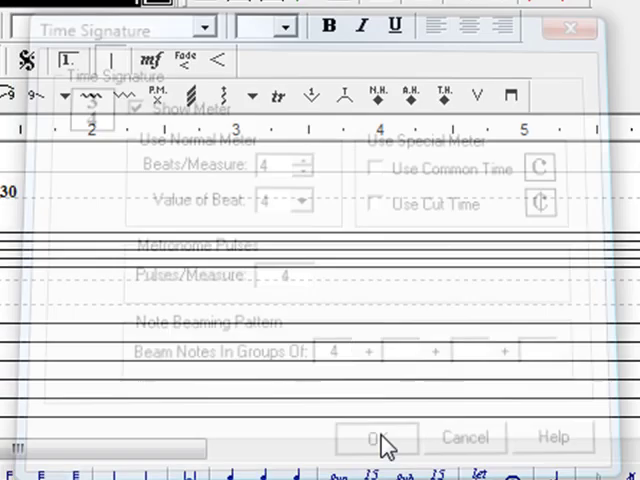
click(376, 438)
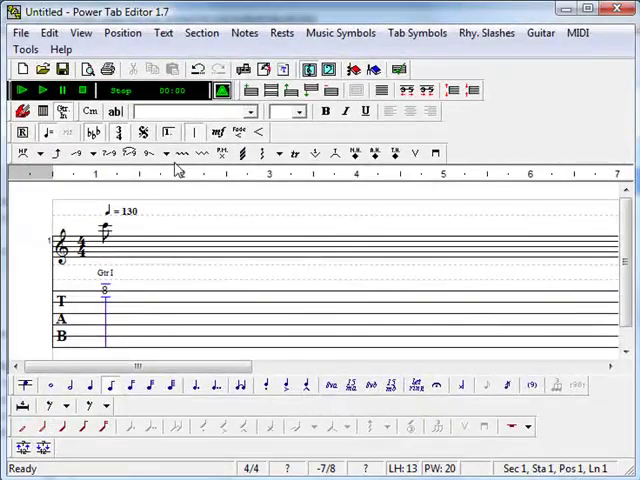
Step: Save the tab as 'Augmented Chet.ptb' via Save As
click(18, 32)
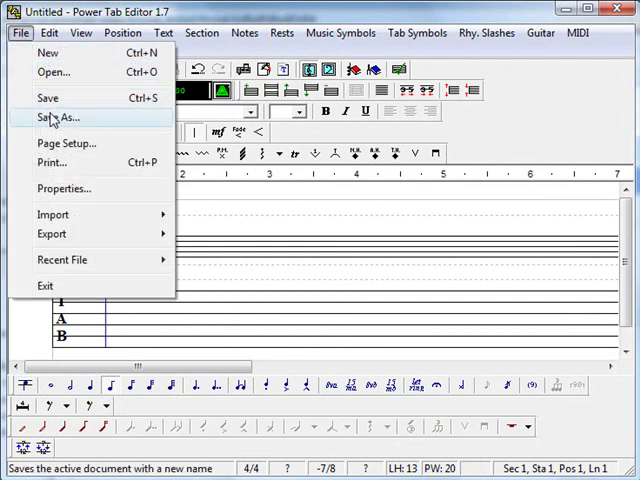
click(56, 116)
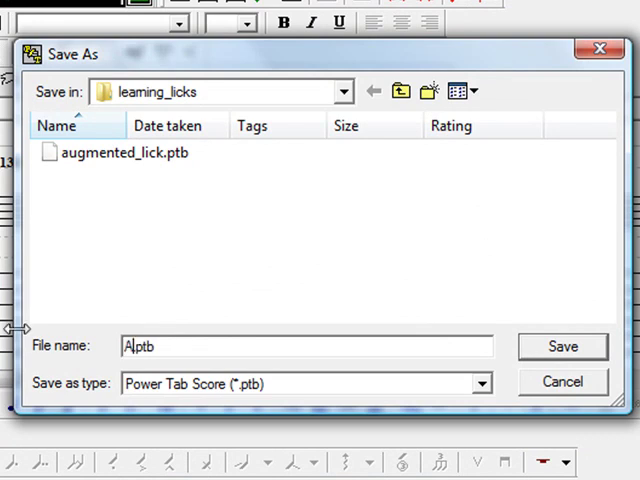
text(ugmented)
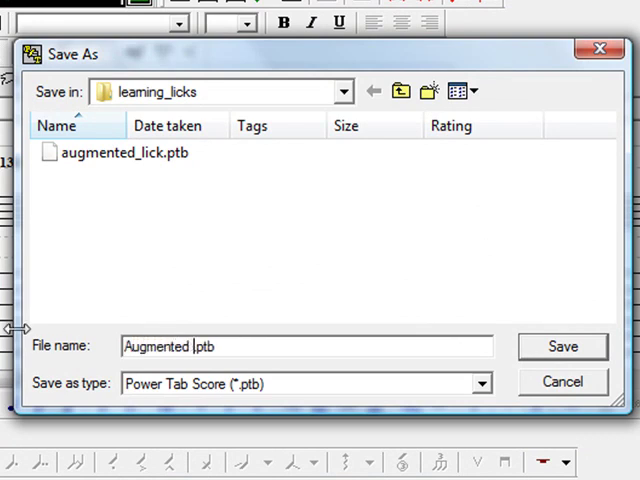
text(Chet)
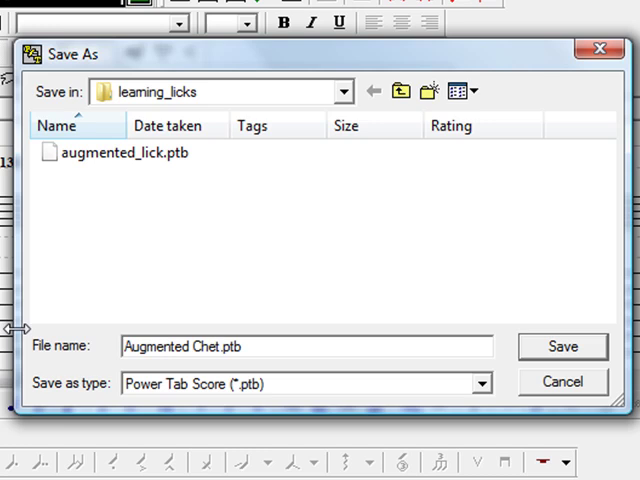
click(564, 346)
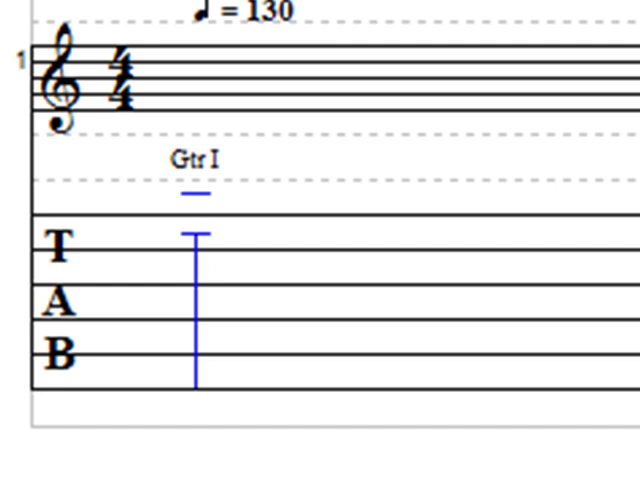
Step: Try a fret 5 note, then set the note duration to eighth notes
text(5)
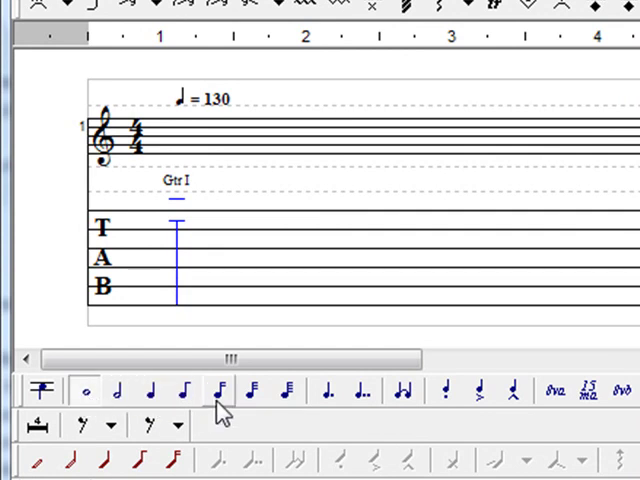
click(186, 390)
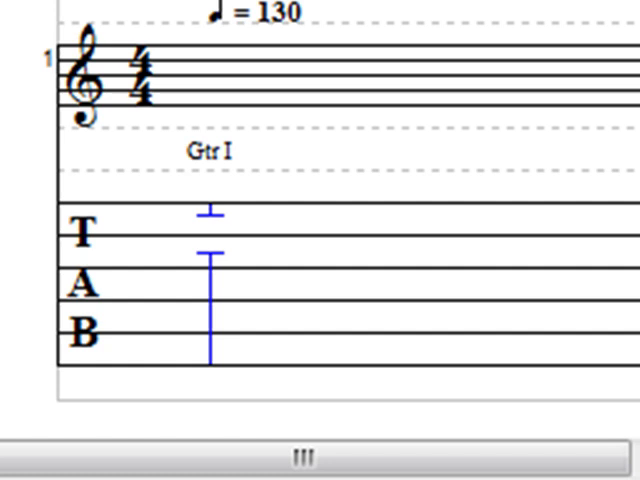
Step: Enter the lick's eighth notes on frets 8, 10, 7 and 8 along the tab staff
text(8)
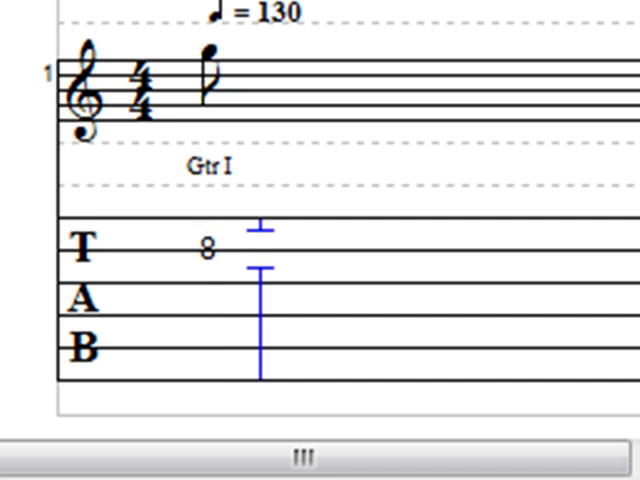
text(10)
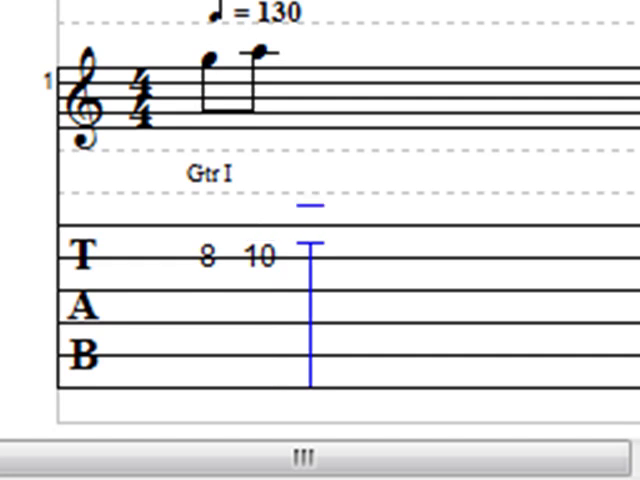
text(7 10)
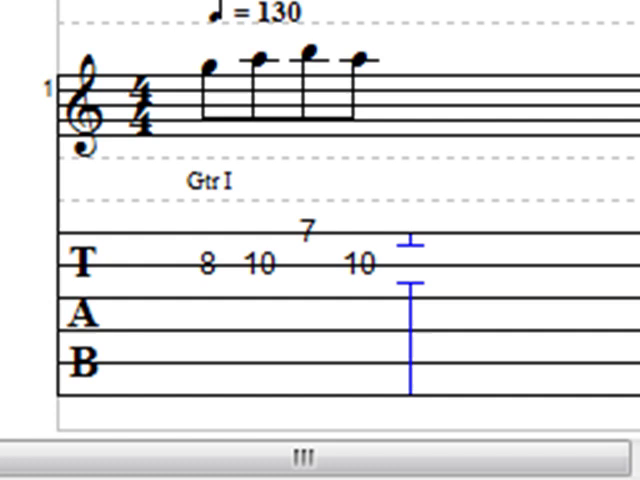
text(8 8 9)
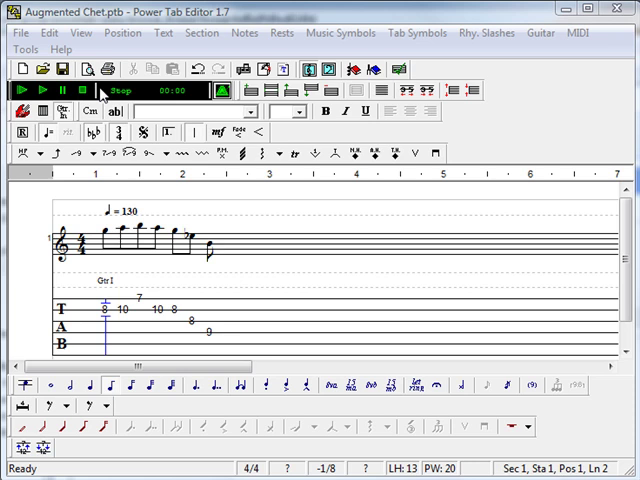
mouse_move(152, 92)
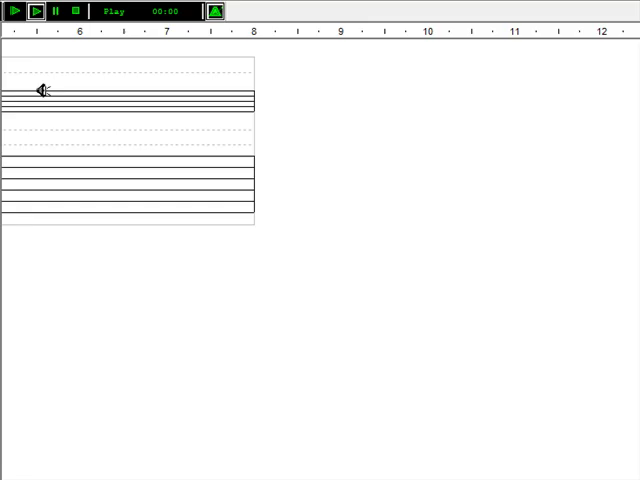
click(12, 12)
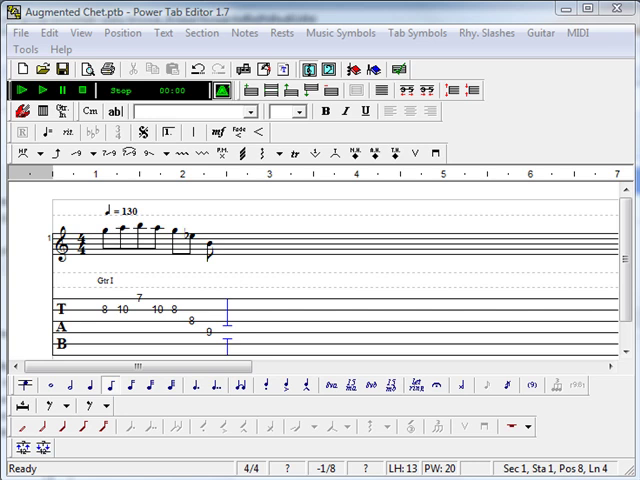
mouse_move(424, 412)
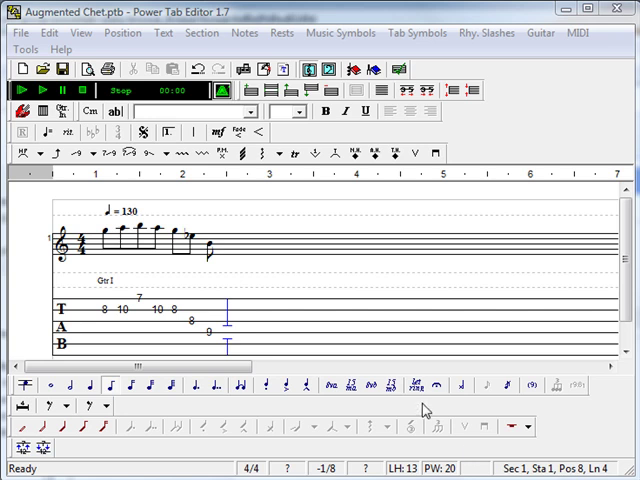
mouse_move(318, 322)
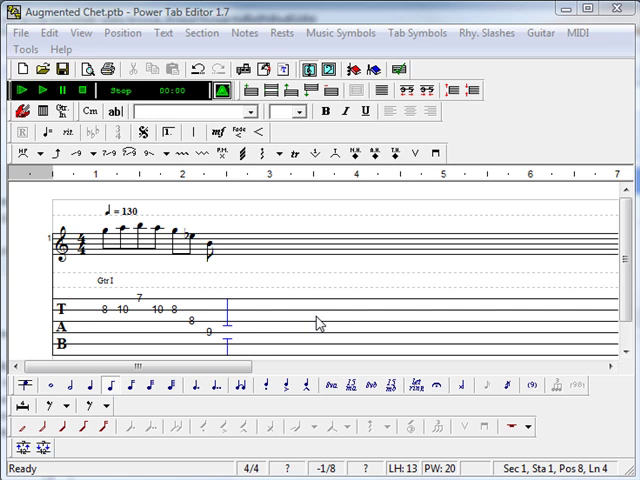
mouse_move(280, 344)
text(7)
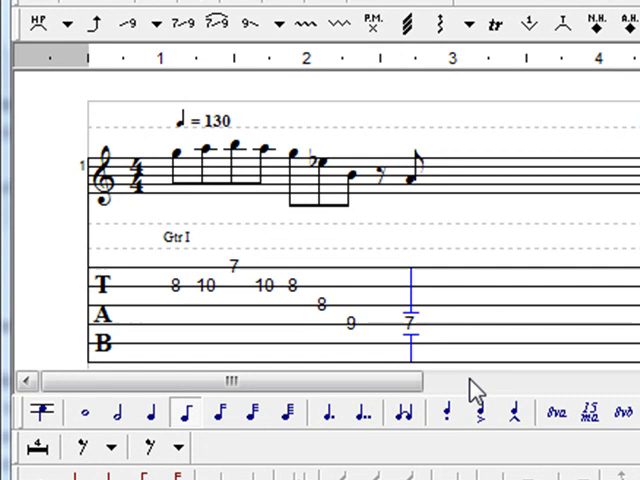
mouse_move(96, 24)
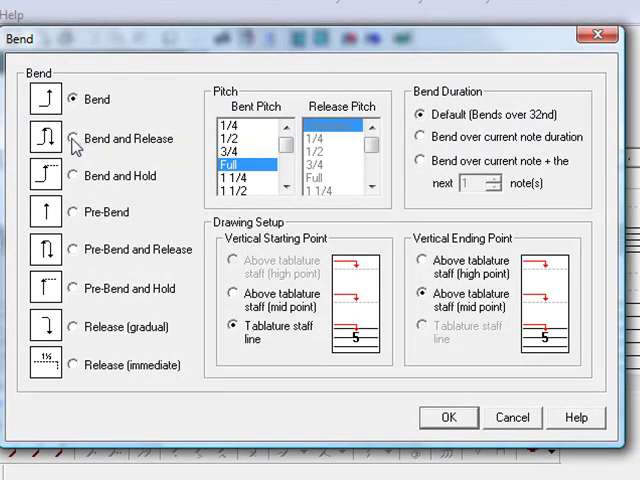
Step: Apply a Full bend-and-release to the last fret 7 note
click(72, 138)
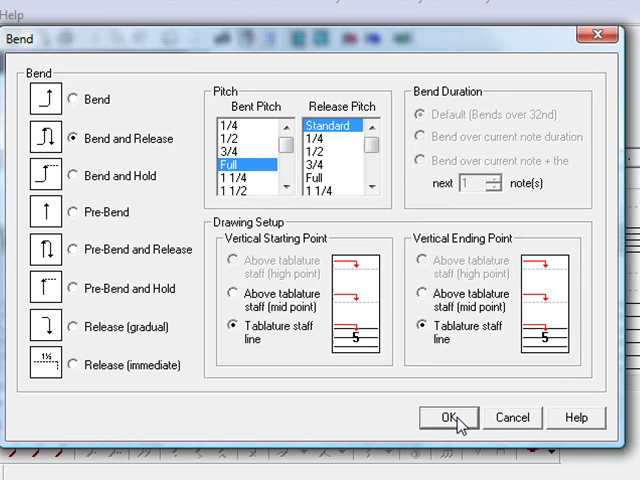
click(464, 416)
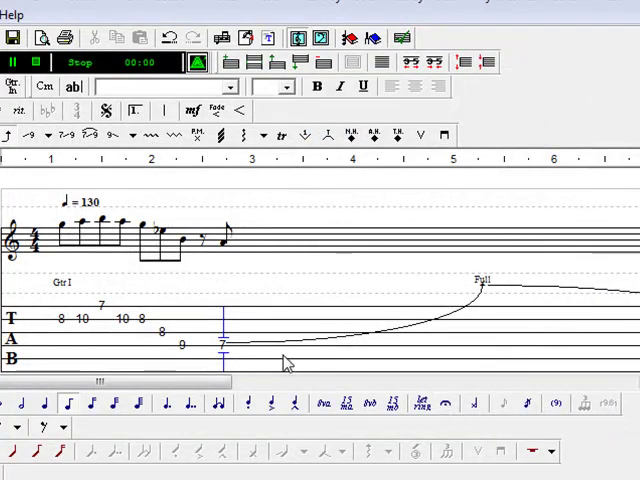
mouse_move(598, 302)
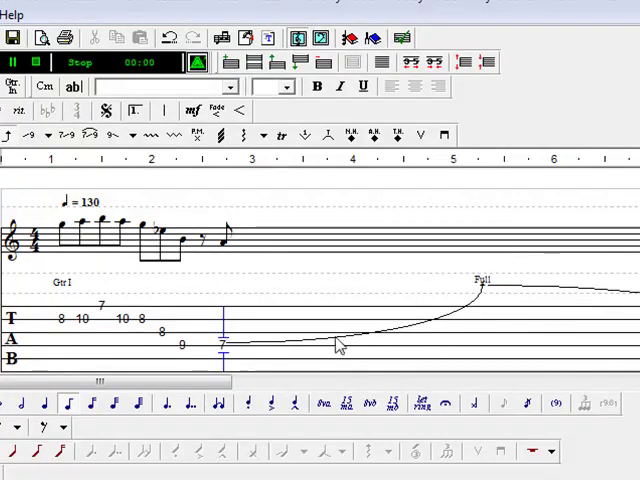
mouse_move(252, 352)
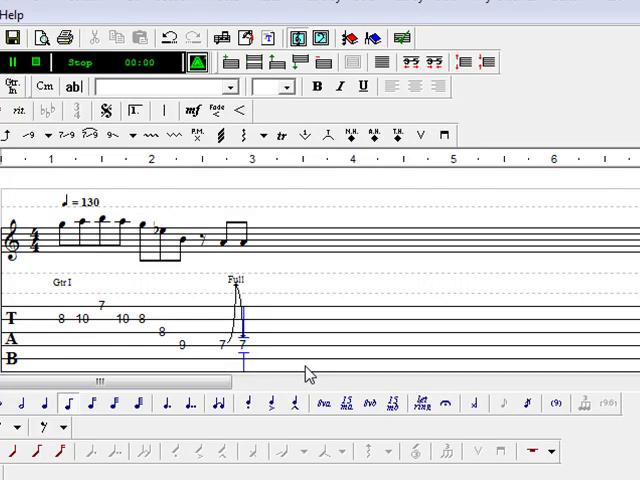
mouse_move(222, 350)
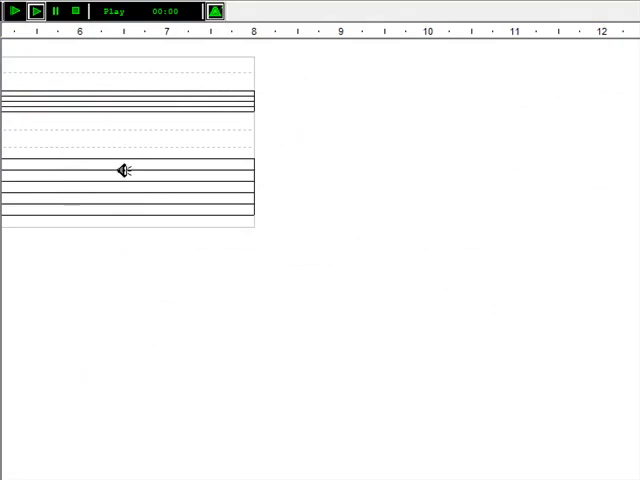
Step: Add the closing notes 7 and 5 after the bent 7
click(36, 12)
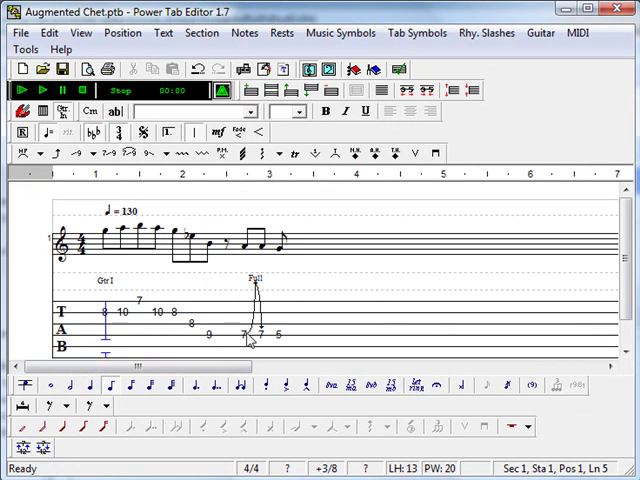
mouse_move(252, 344)
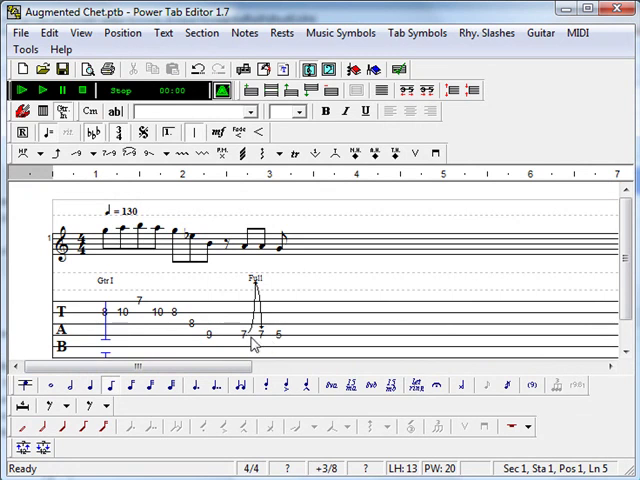
mouse_move(262, 352)
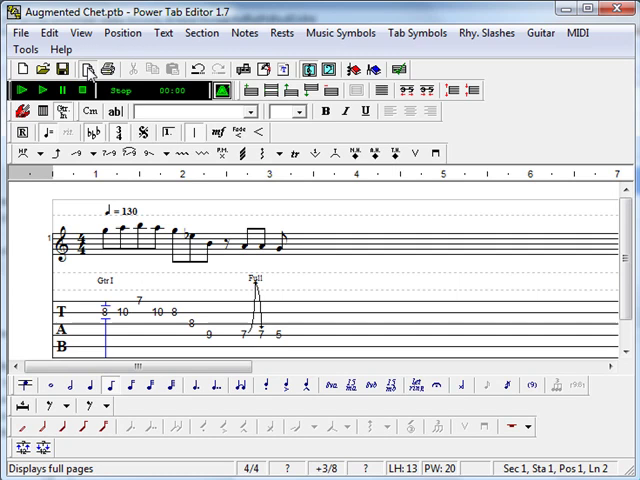
Step: Show the titled page in Print Preview and zoom in on the lick
click(88, 74)
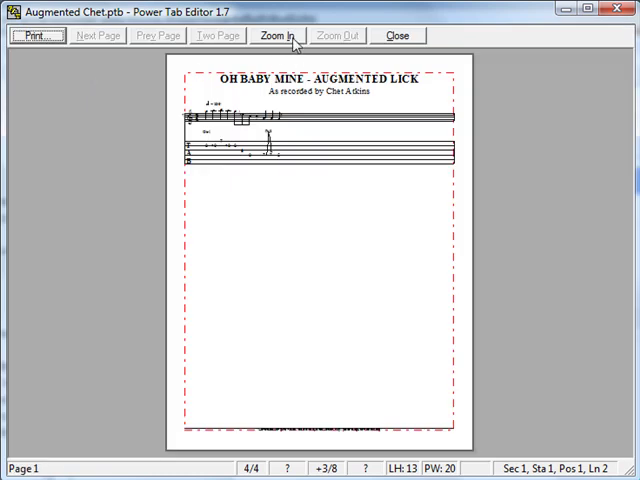
click(276, 36)
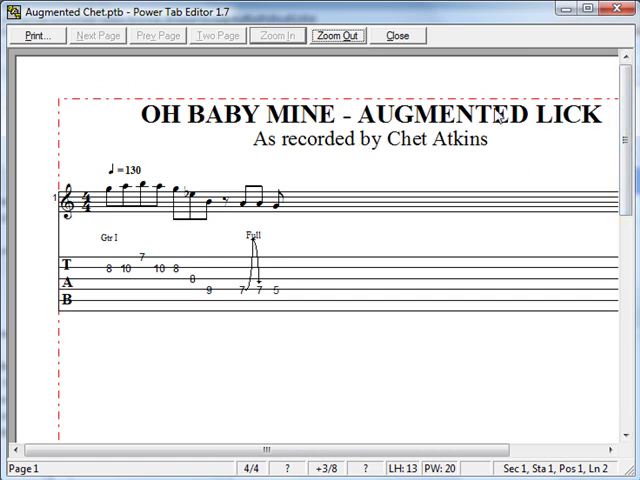
mouse_move(266, 148)
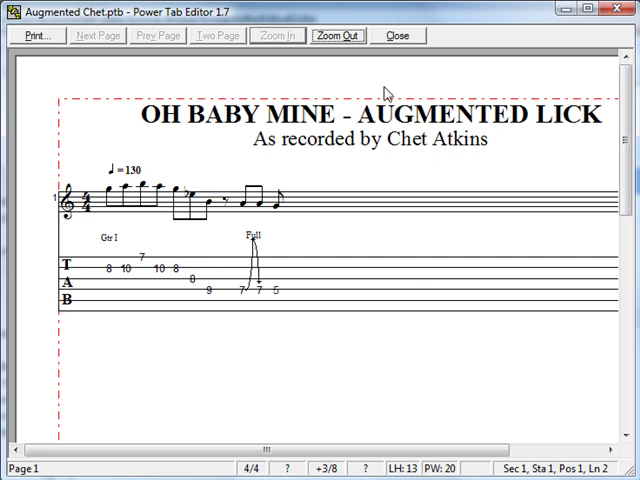
mouse_move(344, 408)
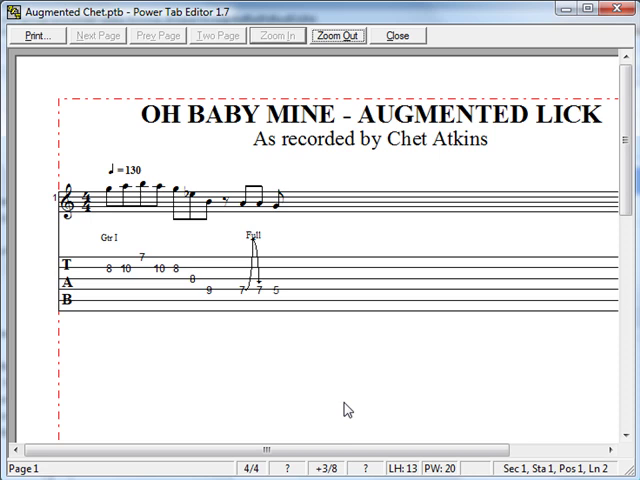
mouse_move(318, 314)
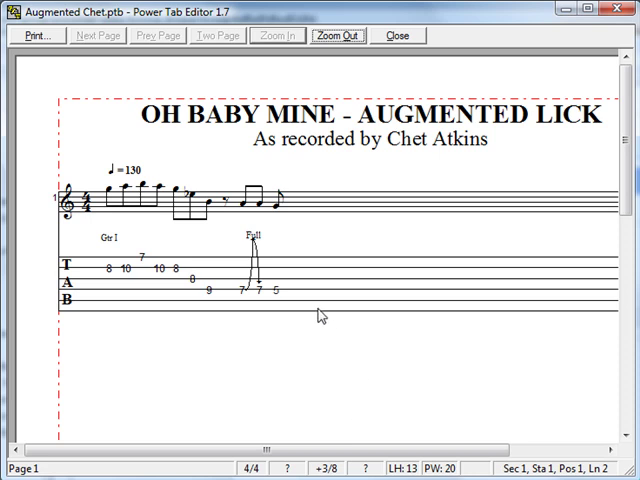
mouse_move(334, 318)
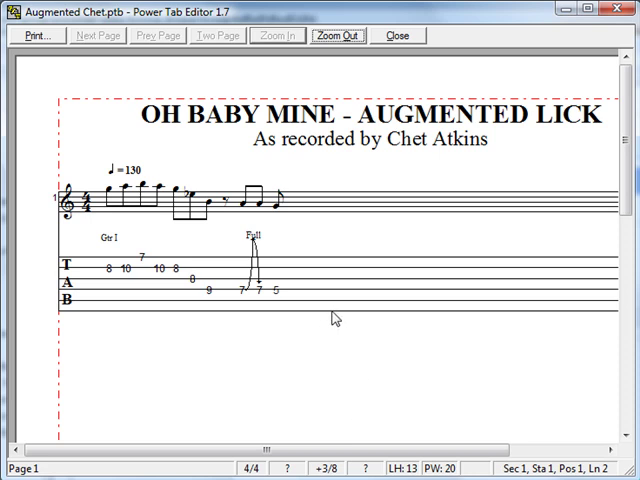
mouse_move(370, 322)
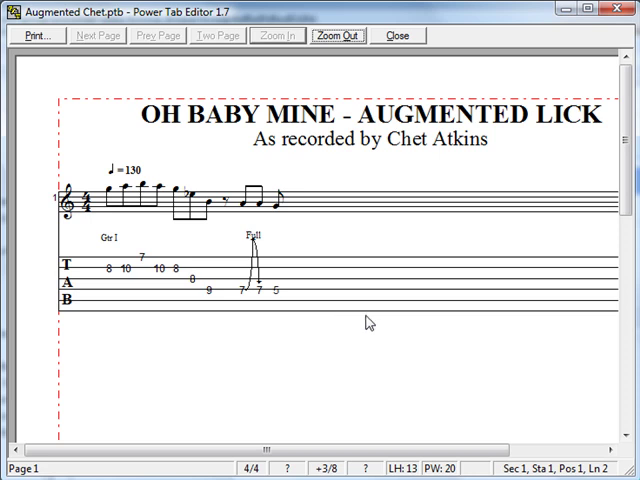